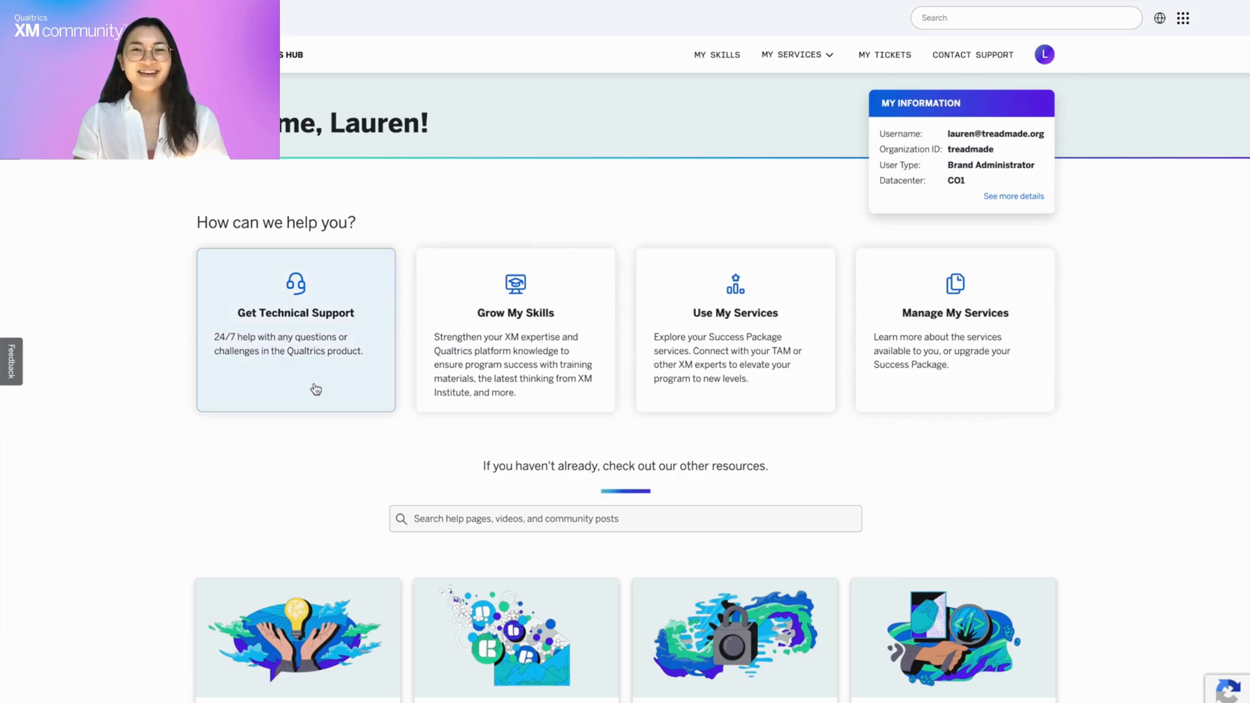
Go to the technical support page via the Get Technical Support card.
click(295, 331)
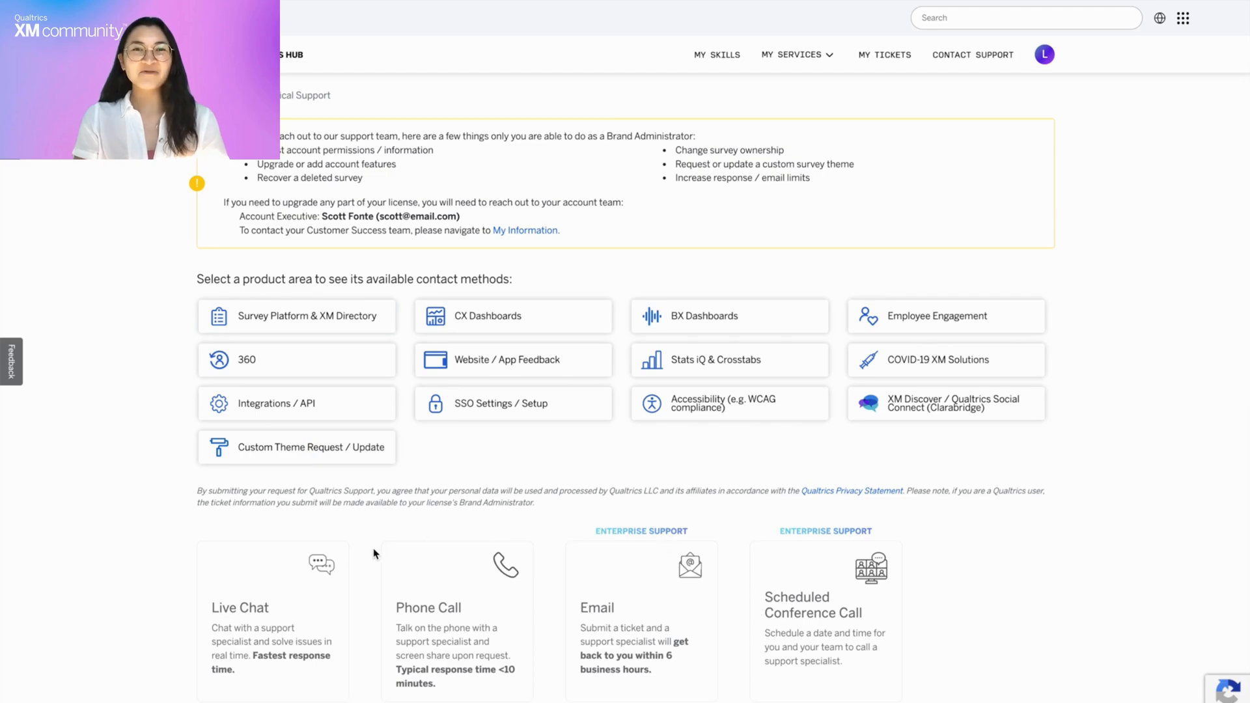
mouse_move(297, 316)
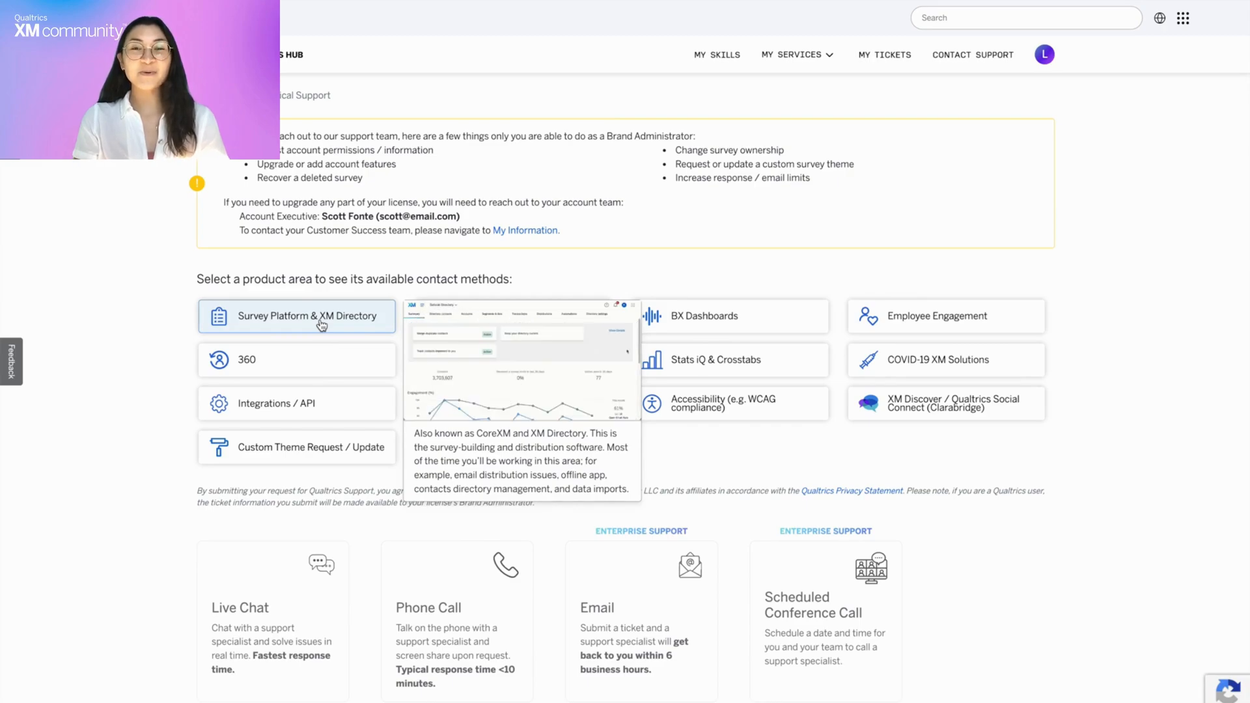
mouse_move(323, 266)
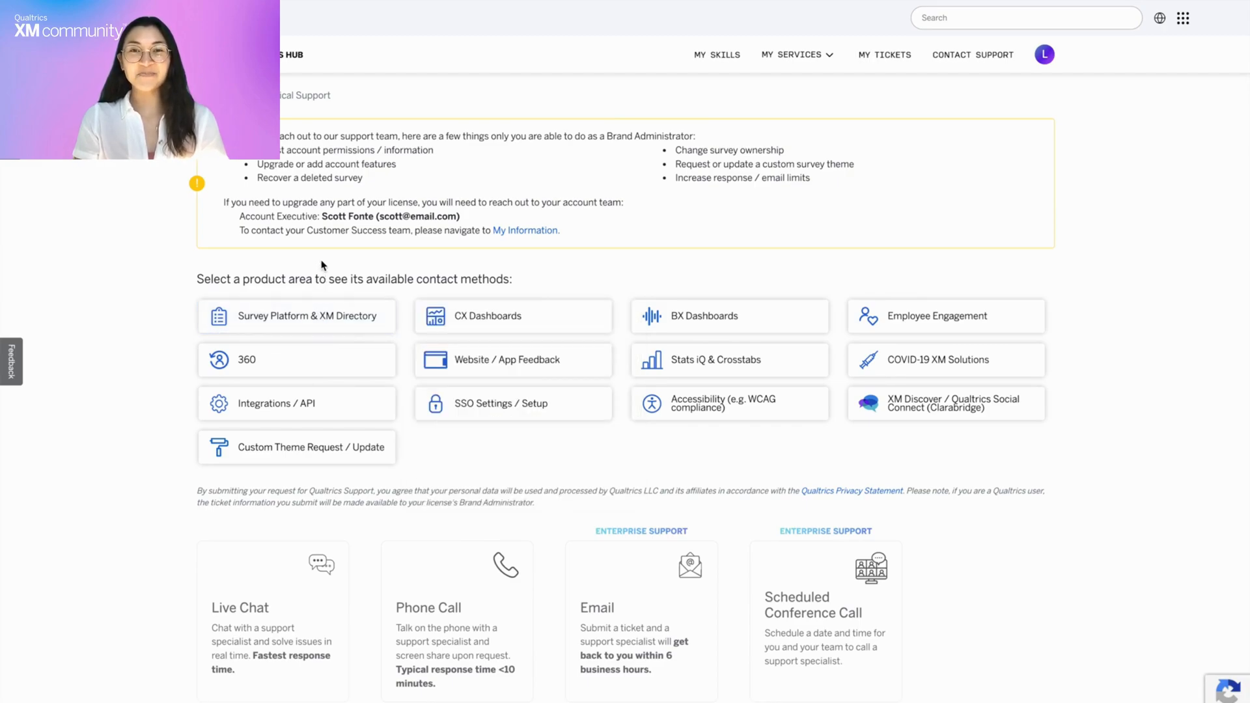
mouse_move(754, 232)
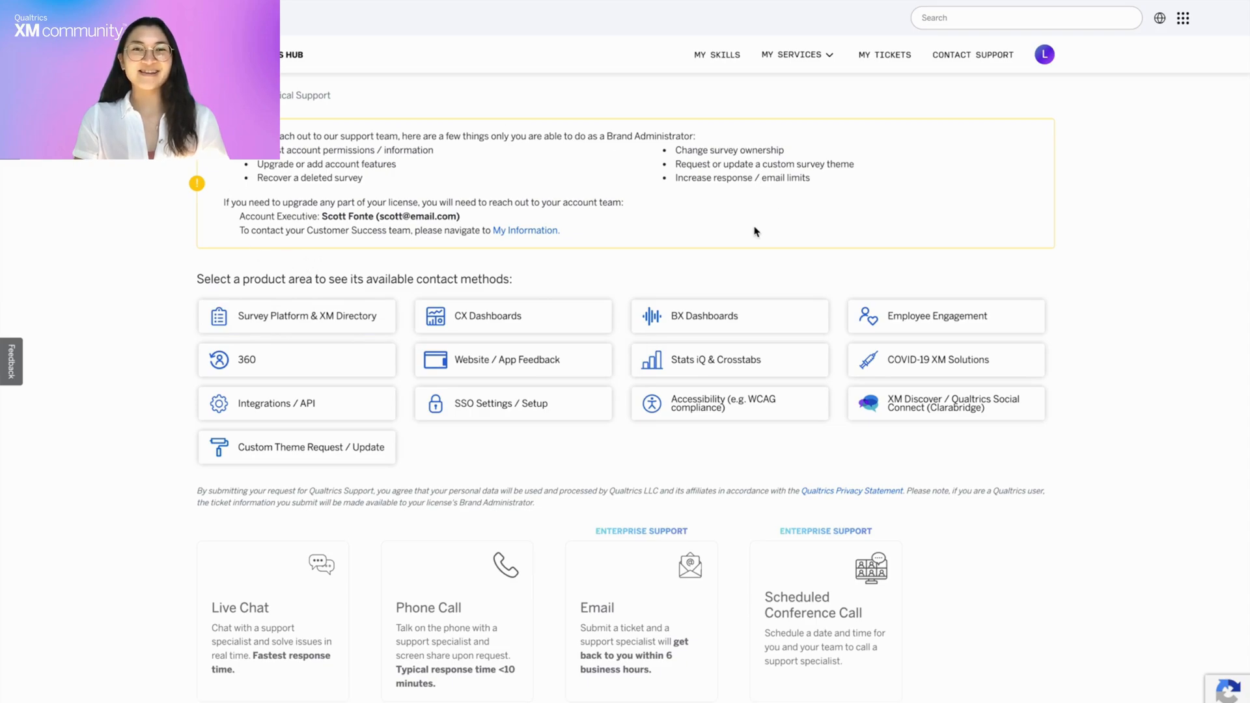
mouse_move(462, 259)
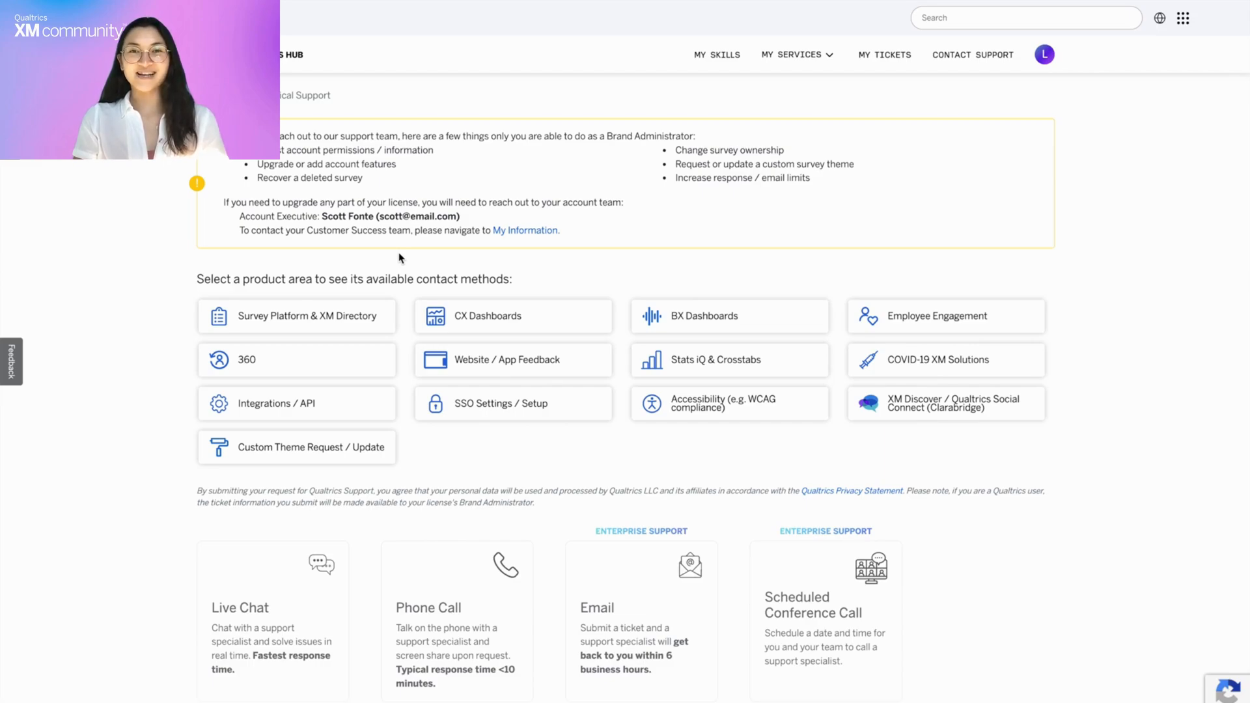
mouse_move(892, 80)
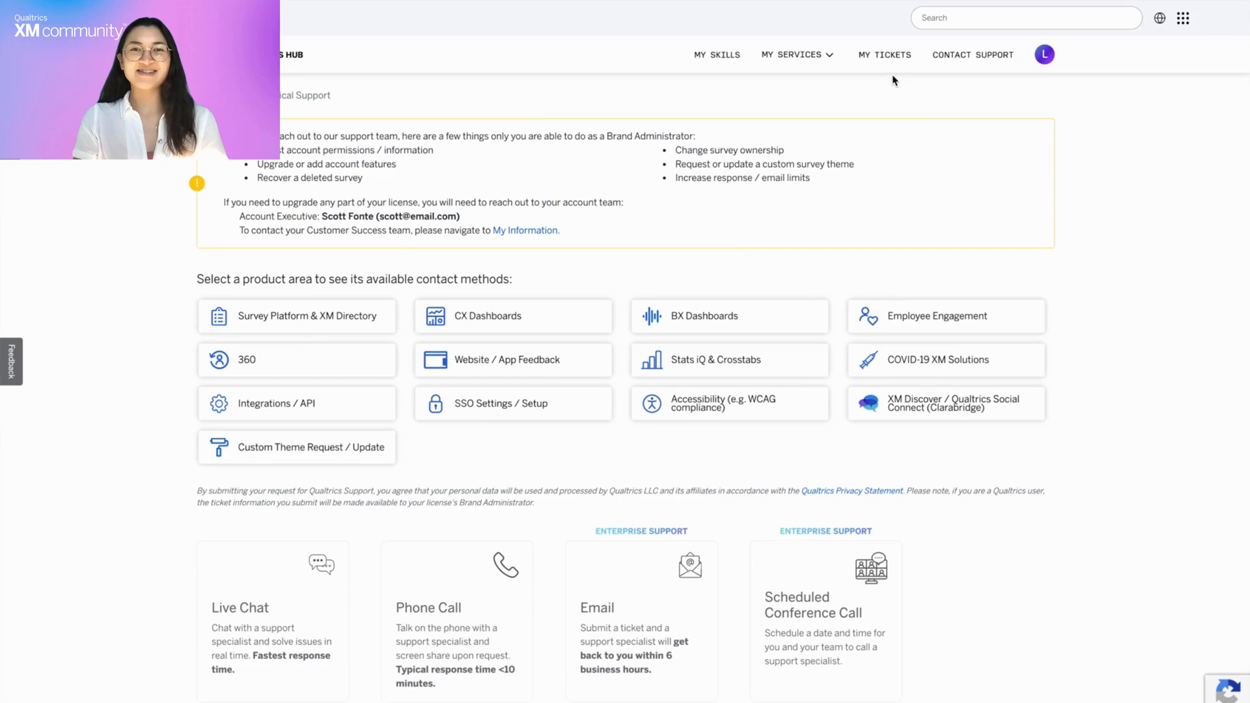
Switch the tickets list from My Tickets to My Organization's Tickets.
click(884, 54)
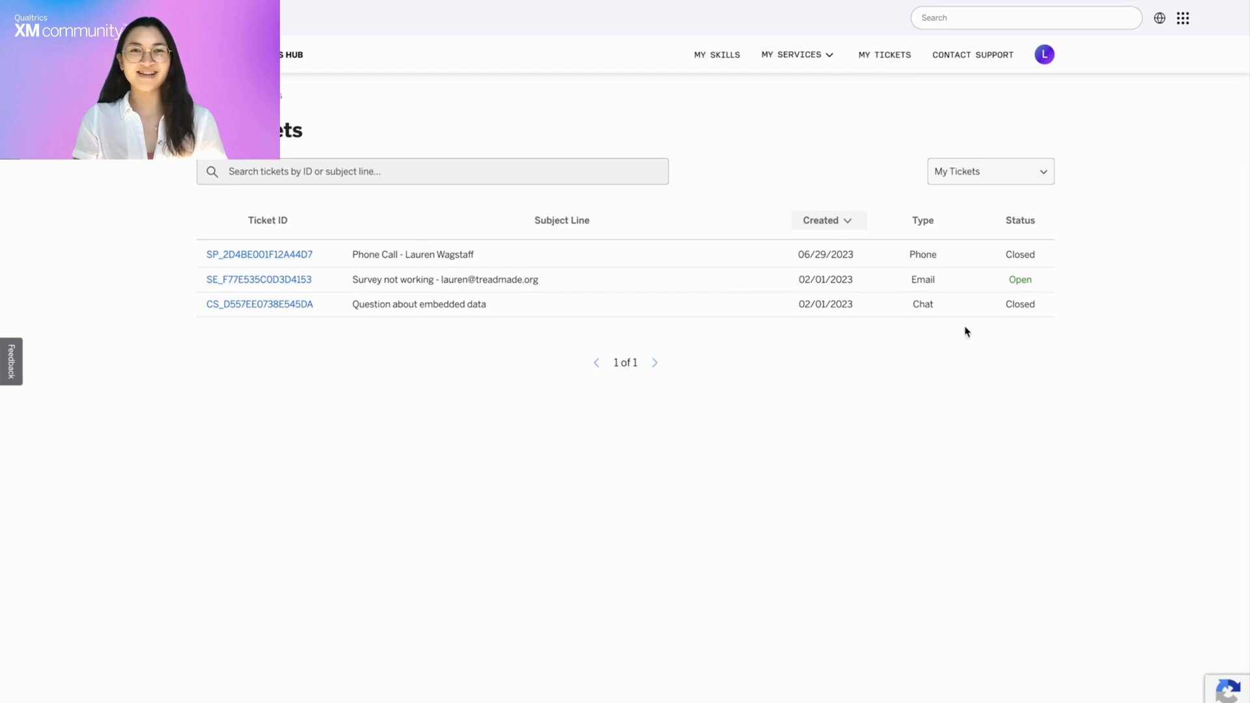
mouse_move(1015, 334)
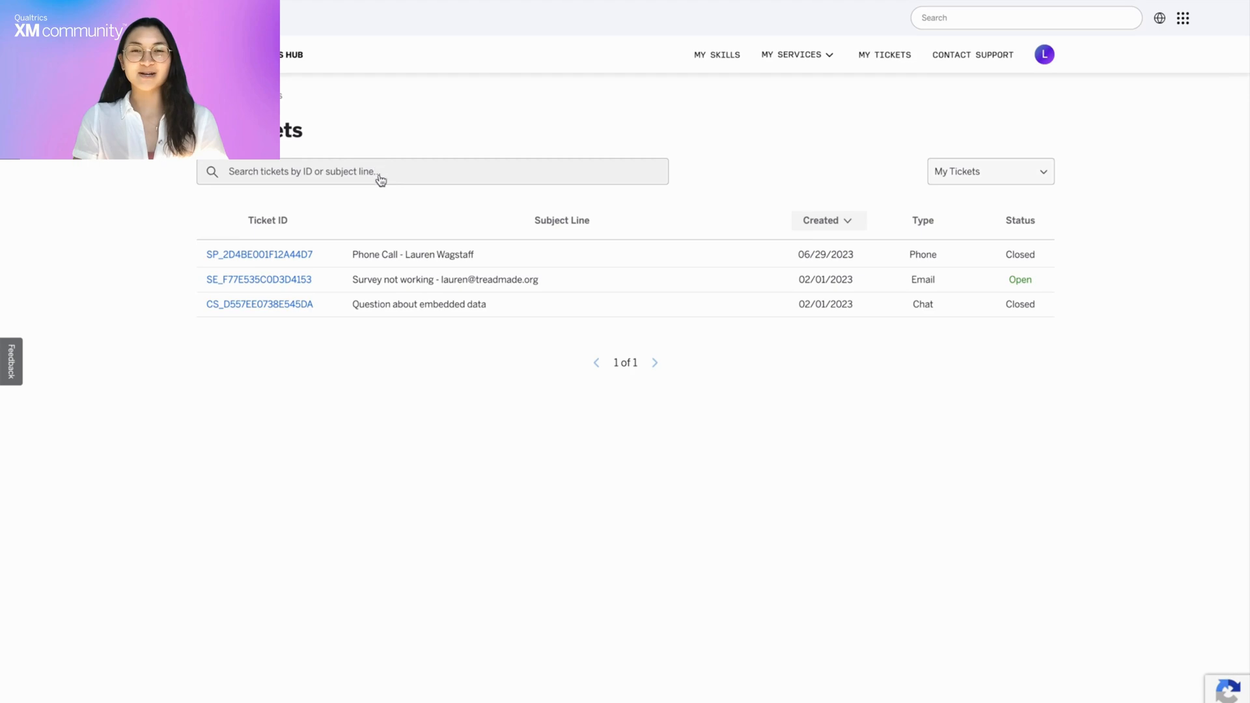
mouse_move(273, 197)
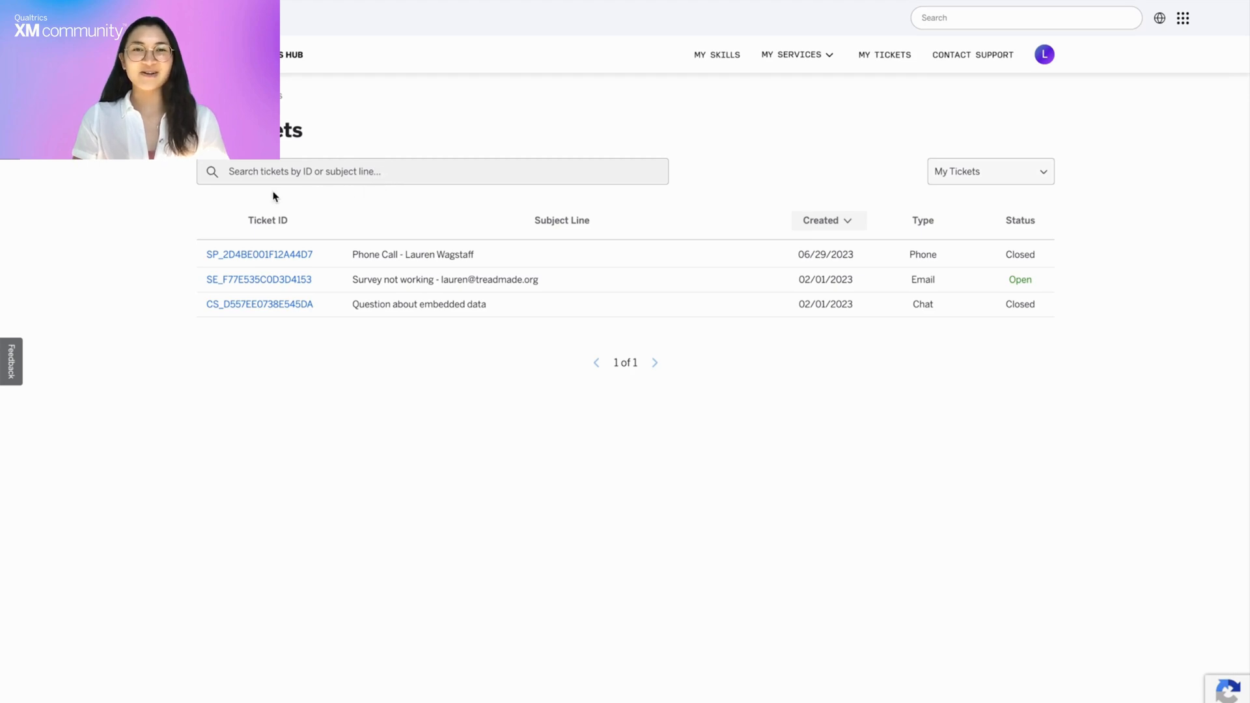
mouse_move(869, 221)
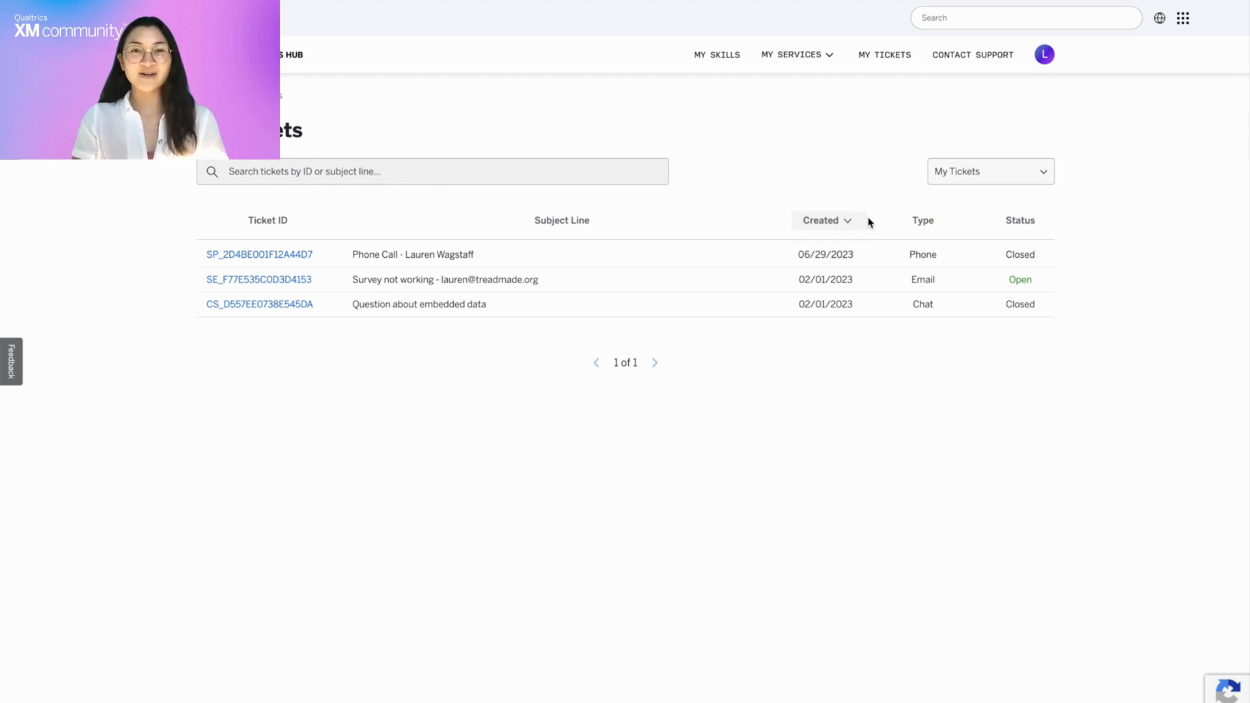
mouse_move(987, 190)
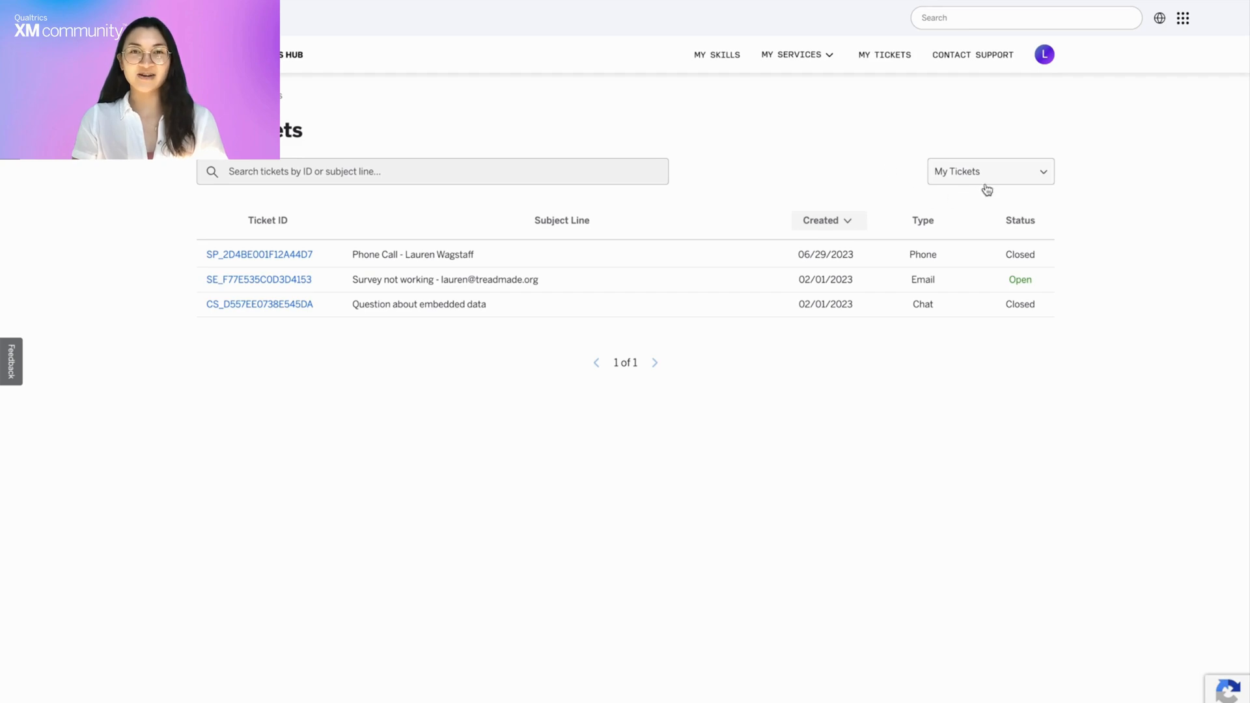
click(991, 170)
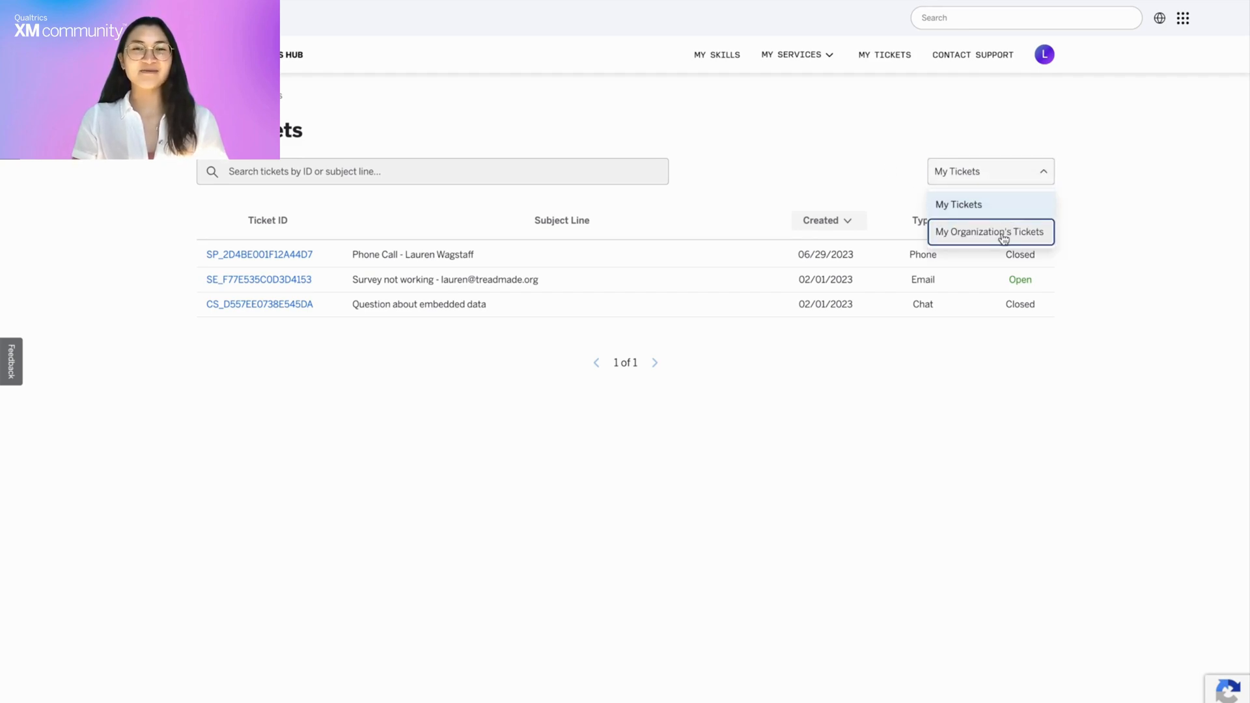
click(990, 231)
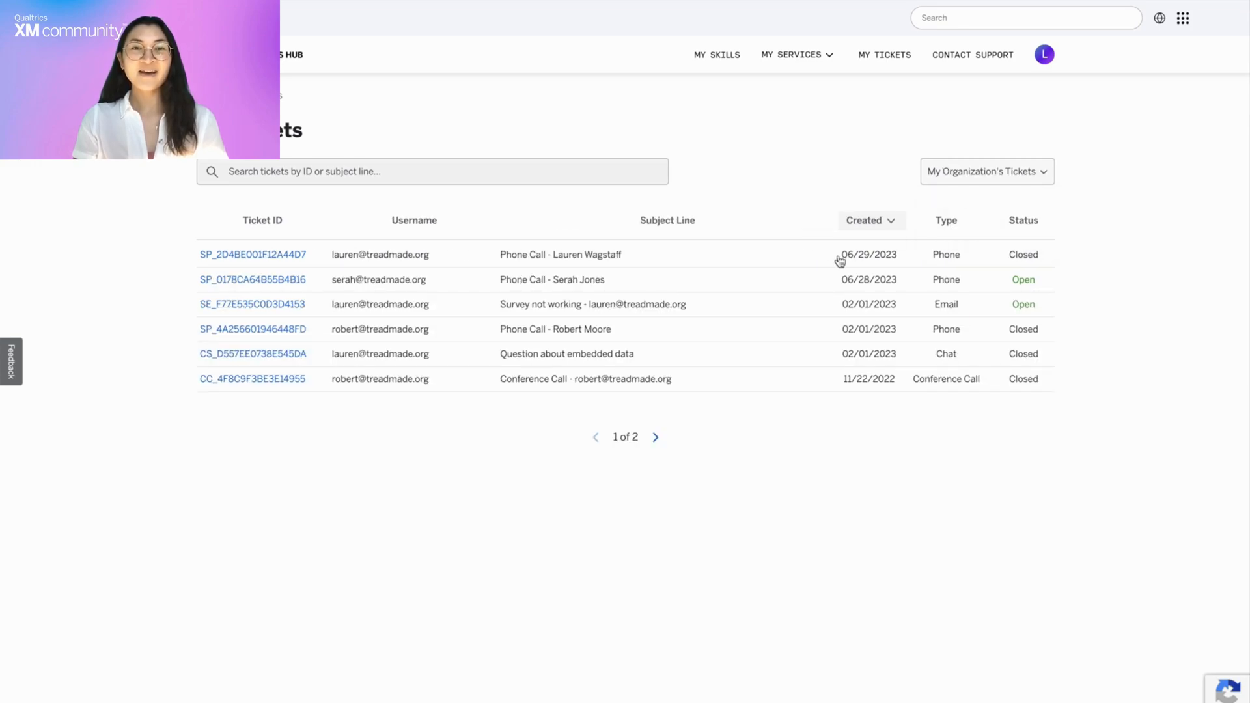
Open ticket SE_F77E535C0D3D4153 and type the reply 'Thank you so much! That worked!'.
click(252, 304)
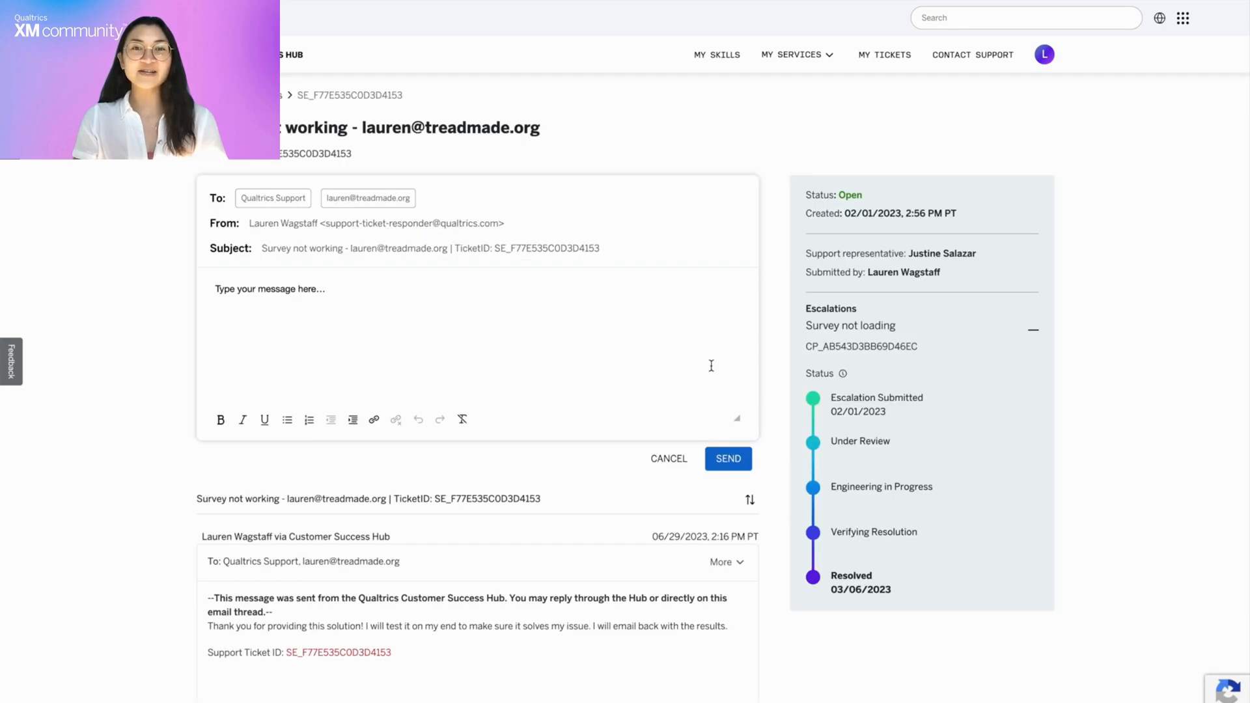
scroll(down, 3)
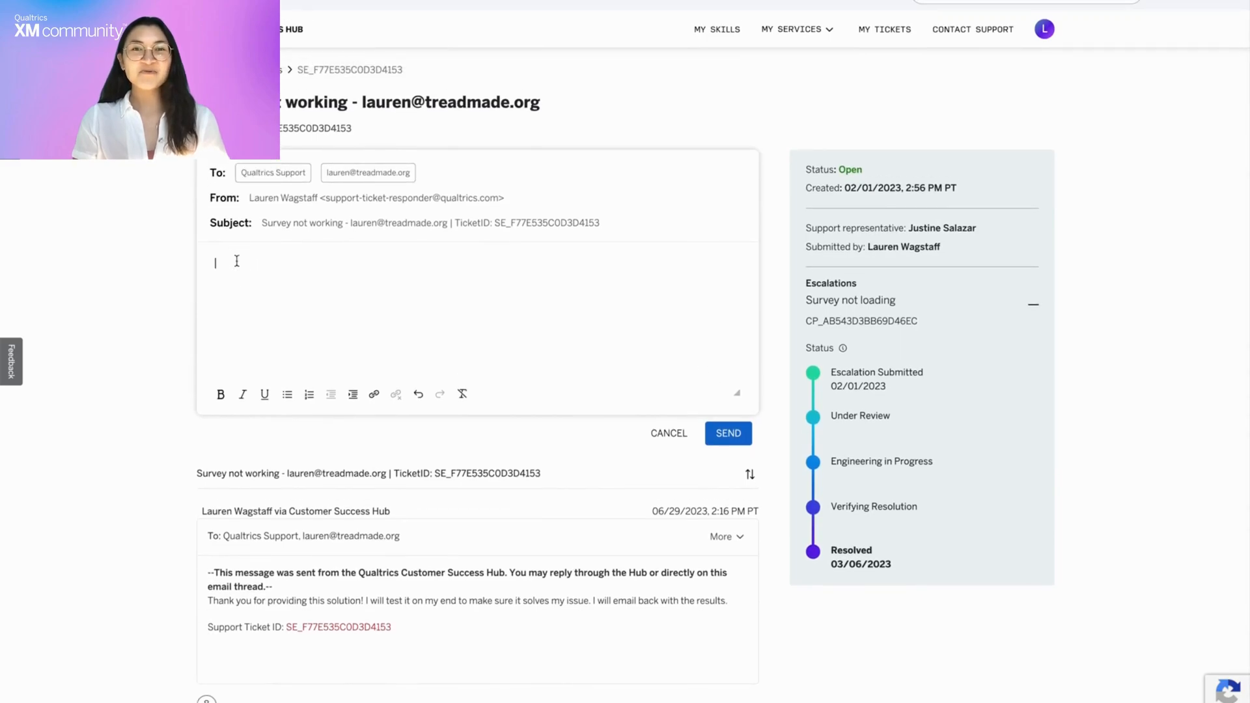
text(Thank you)
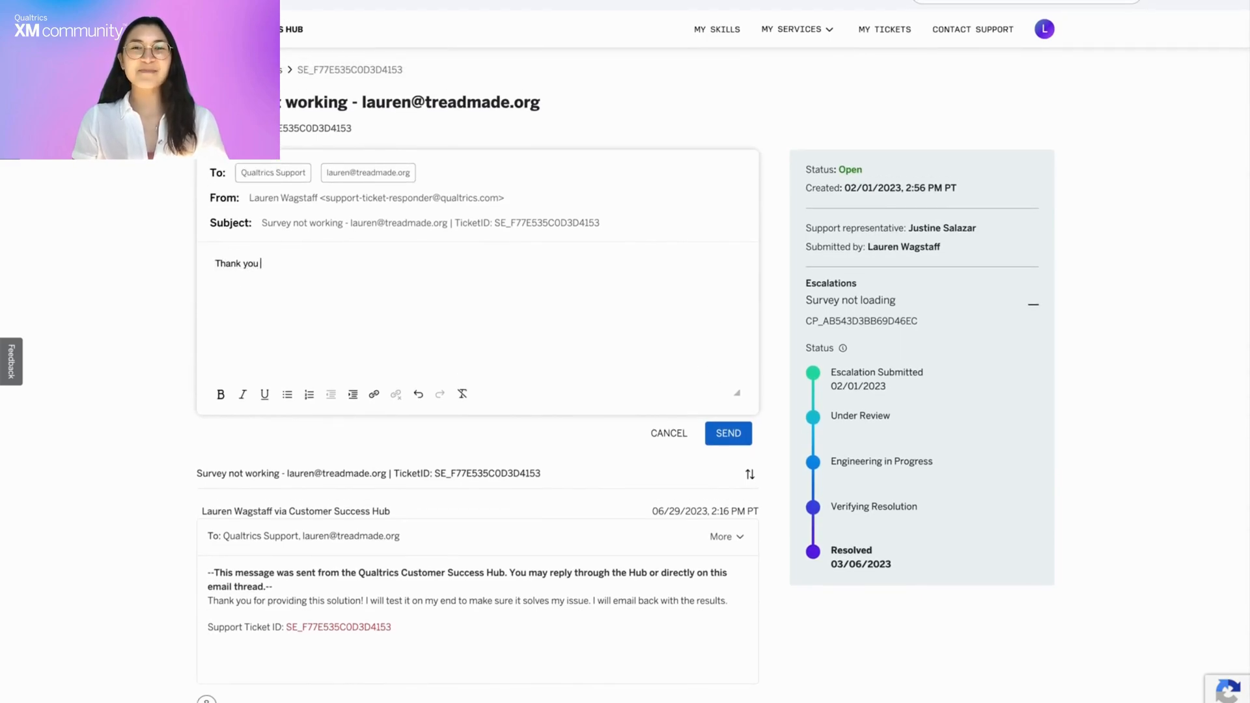
text(so much!)
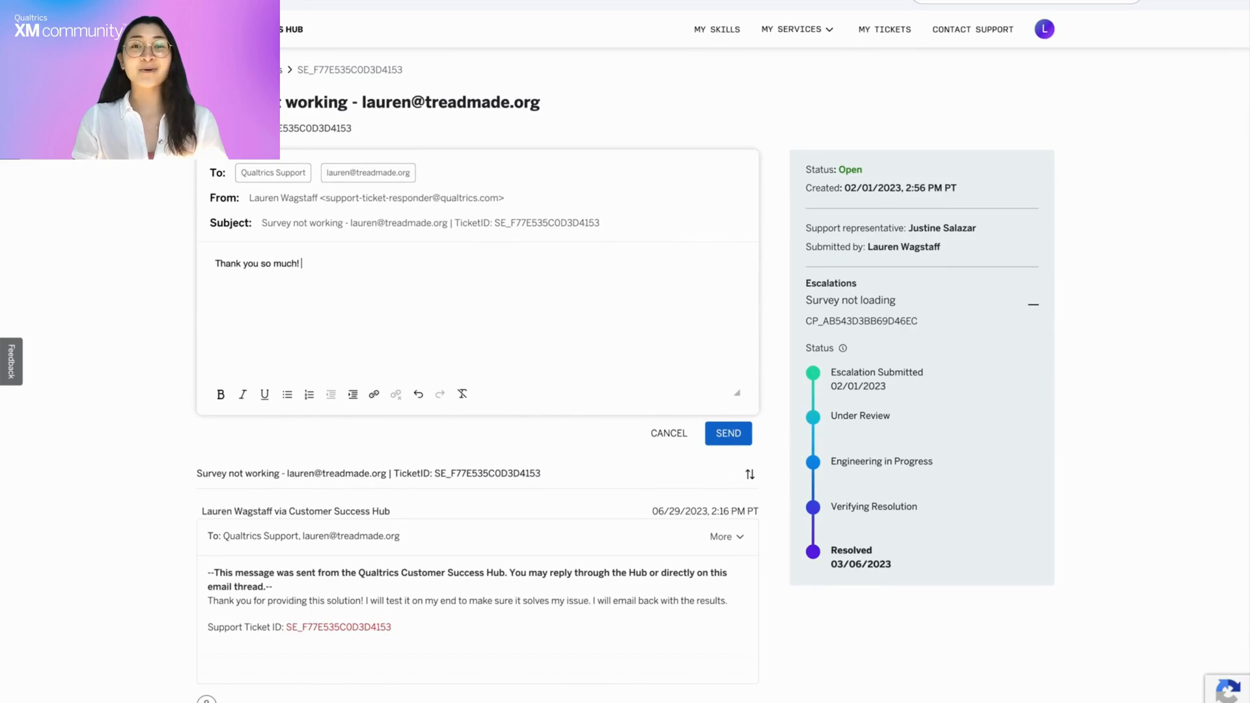
text(That worked!)
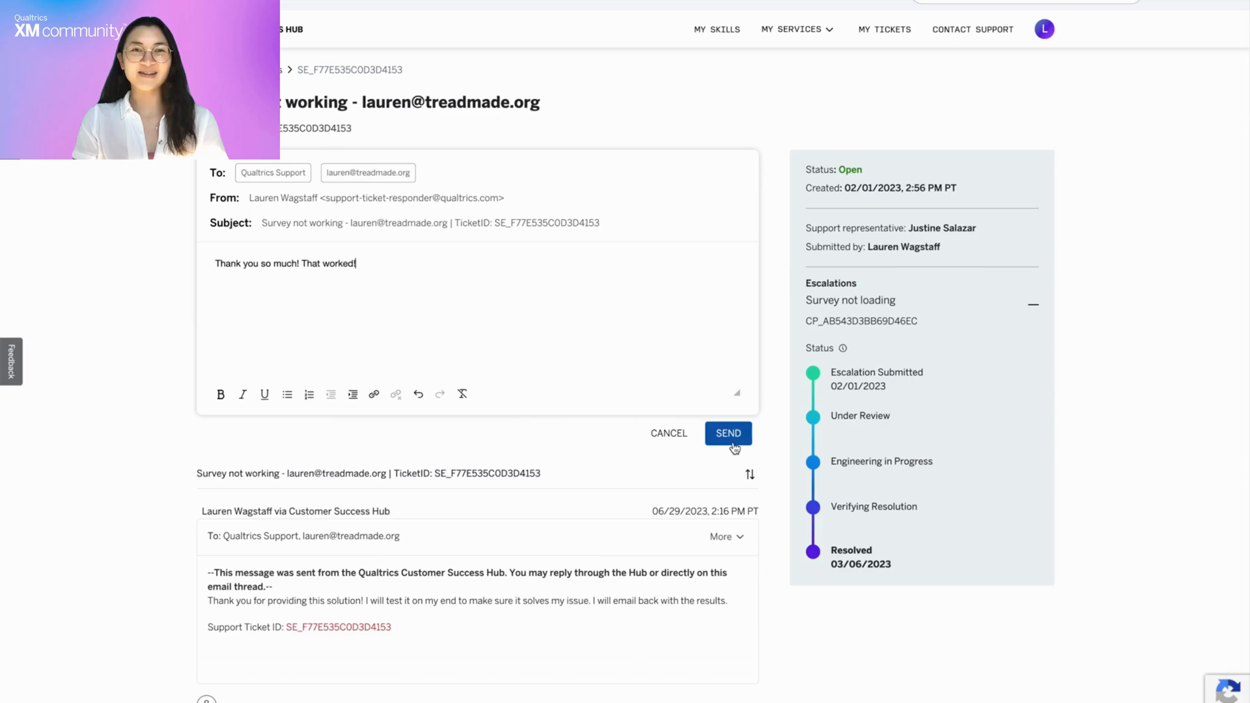
mouse_move(793, 473)
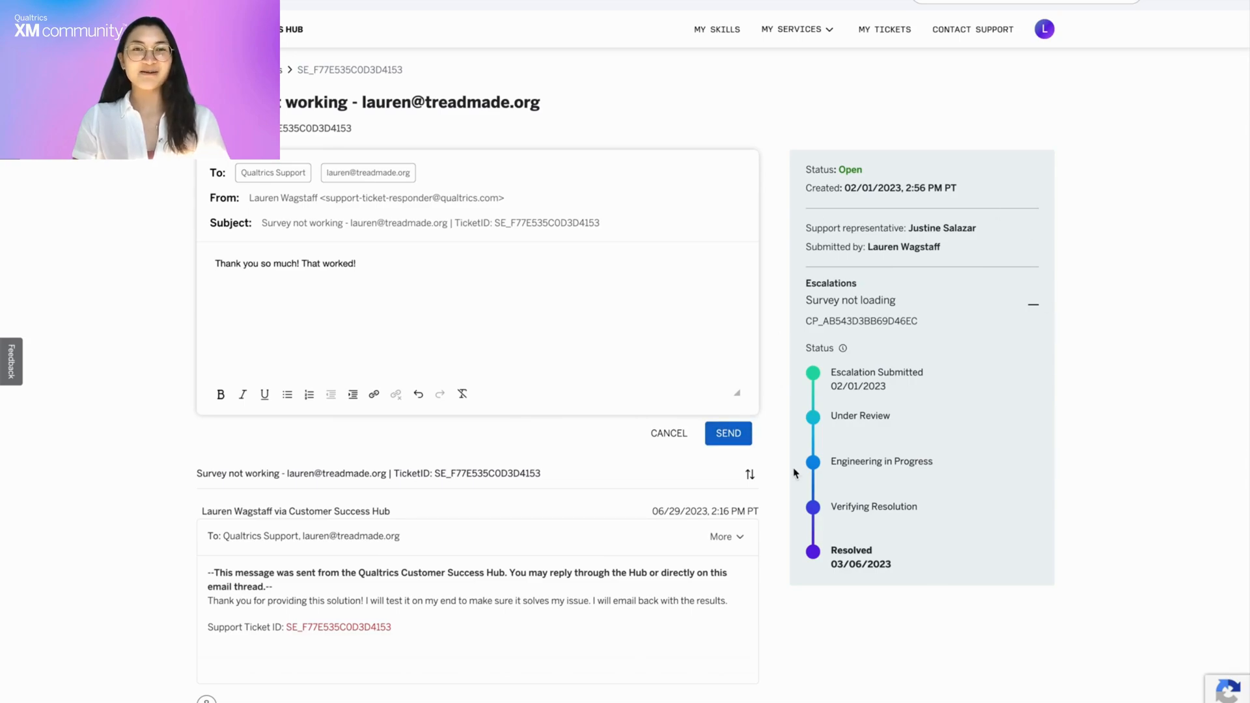
mouse_move(989, 330)
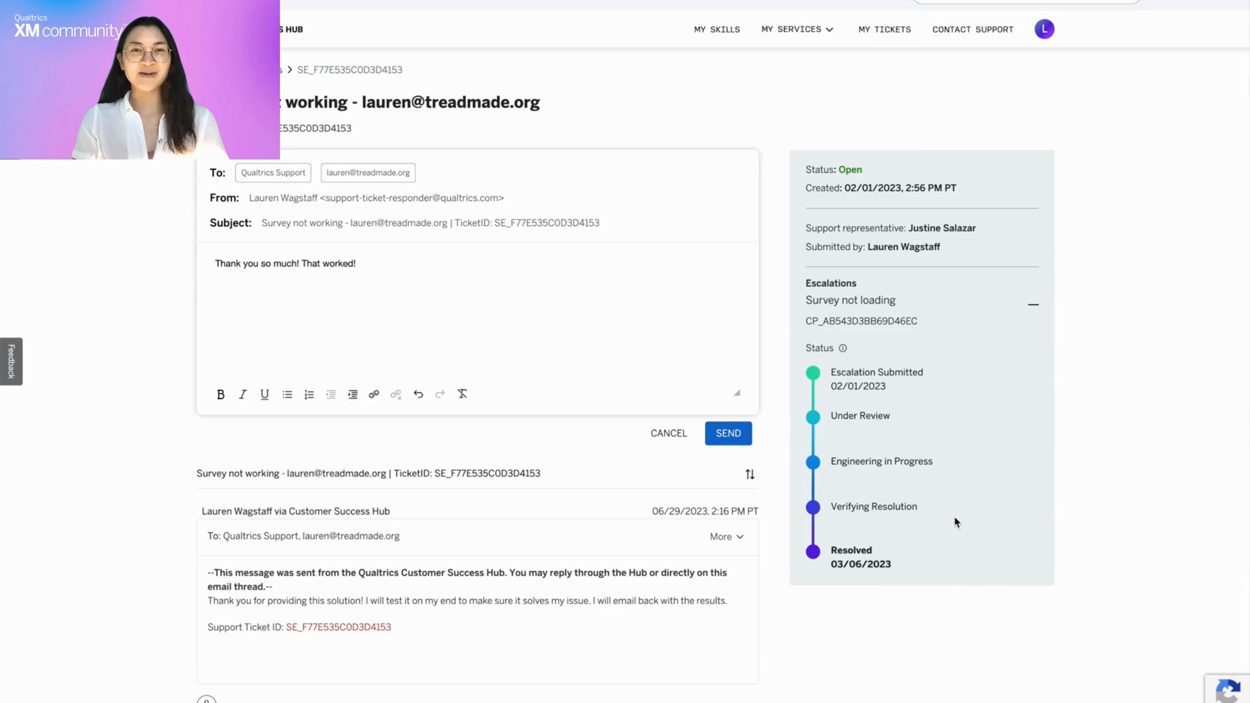
mouse_move(953, 523)
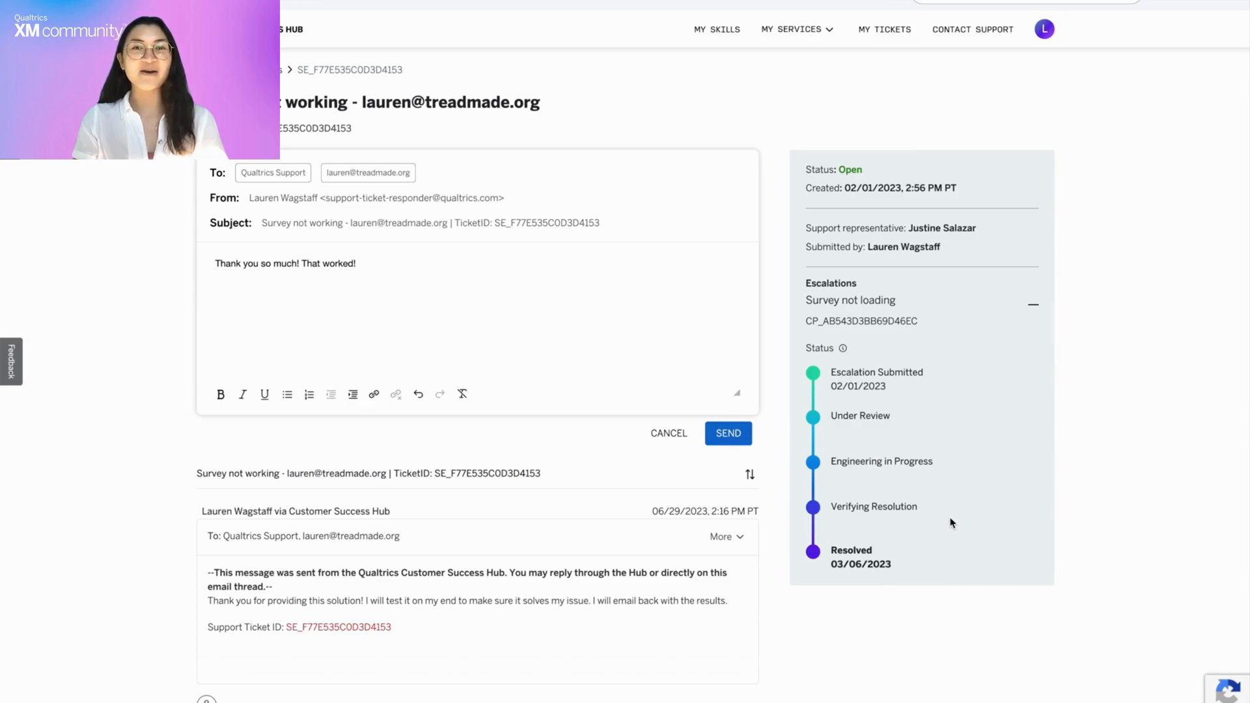
mouse_move(845, 385)
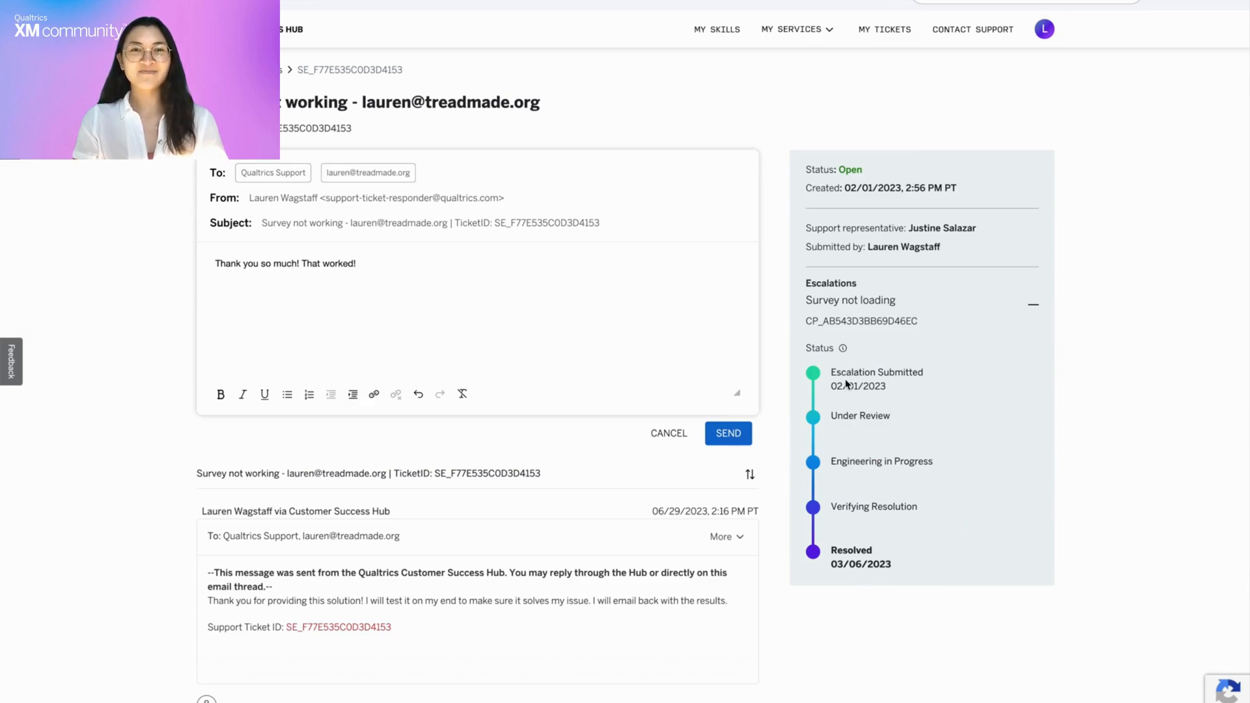